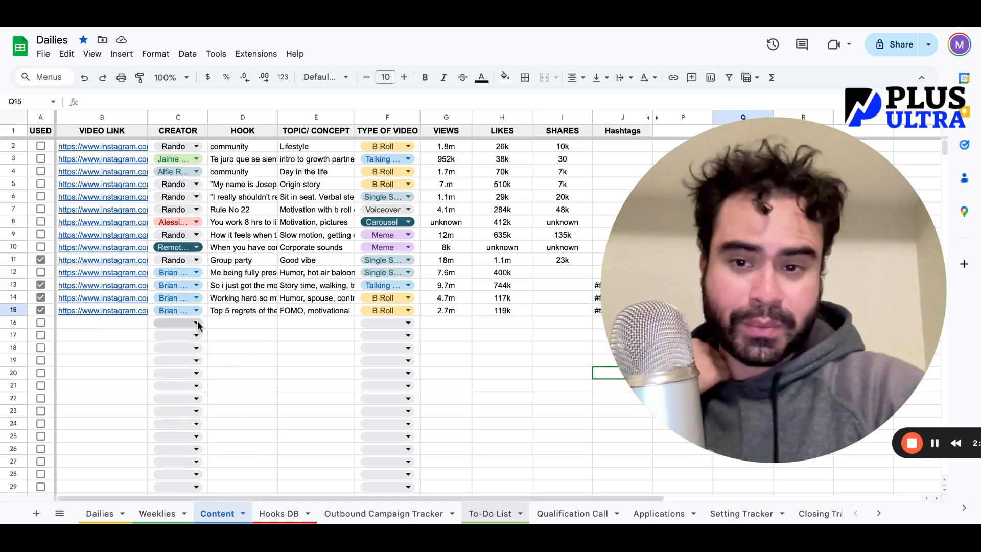
# Preview row 16's creator, topic and video type cells in the tracker before switching to Chrome
pyautogui.click(195, 323)
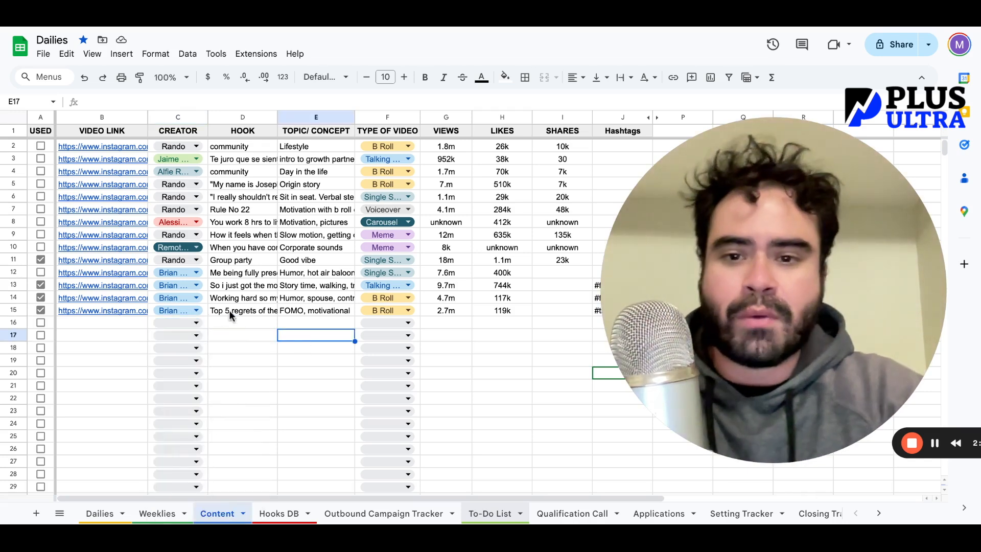
pyautogui.click(315, 321)
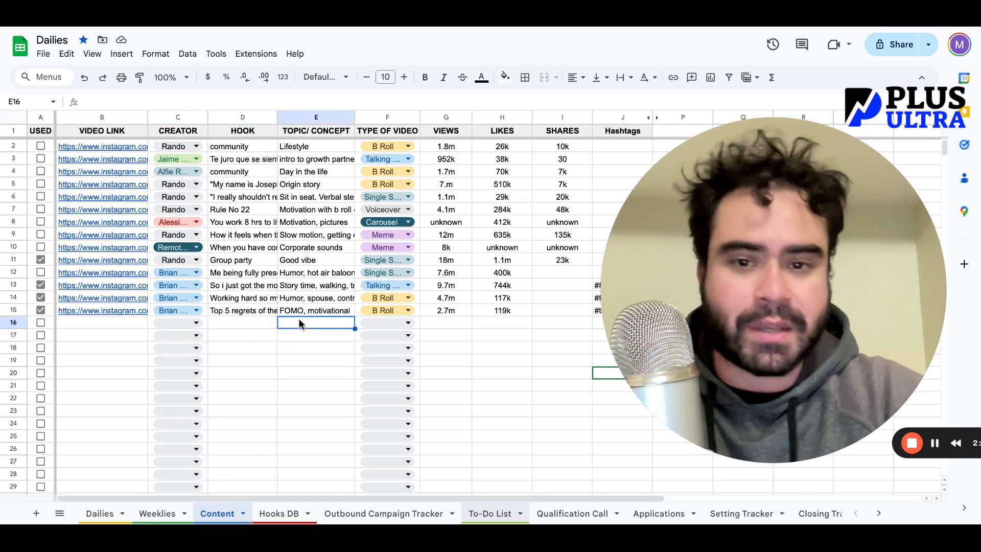
pyautogui.click(405, 322)
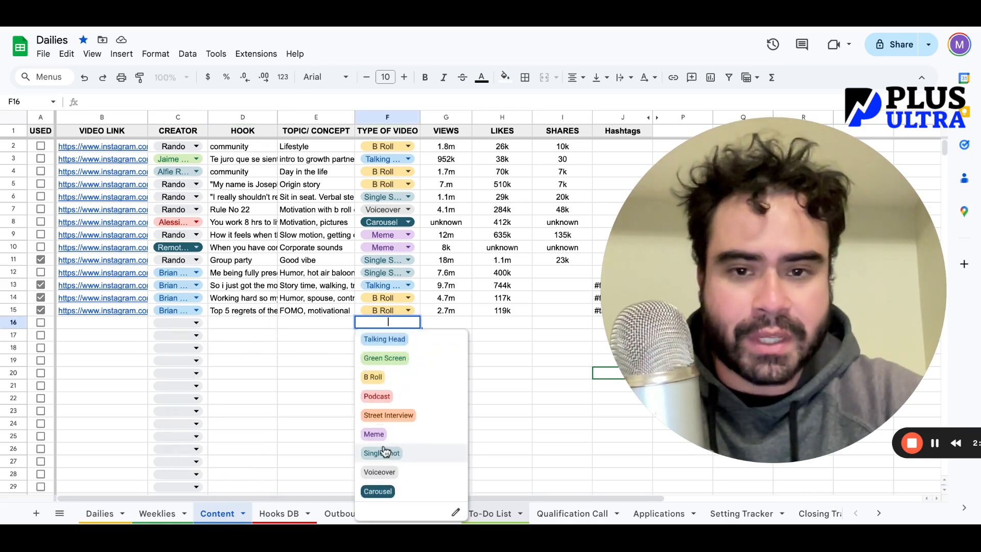
pyautogui.click(502, 335)
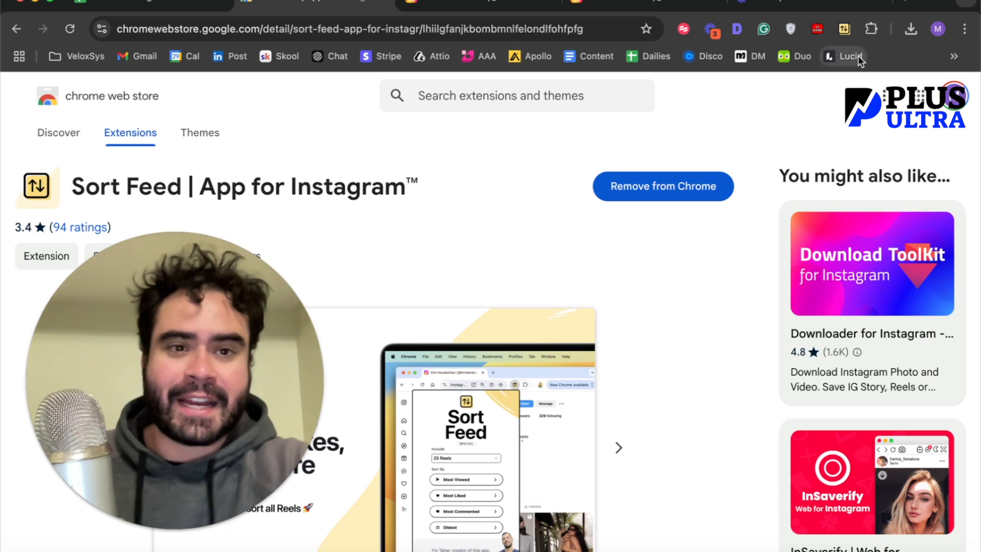
pyautogui.moveTo(842, 28)
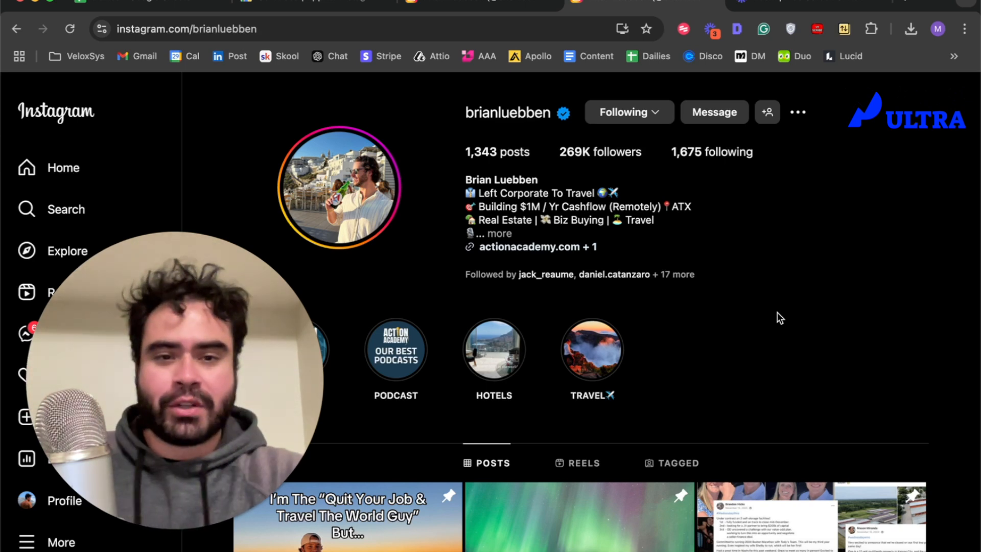
pyautogui.scroll(-3)
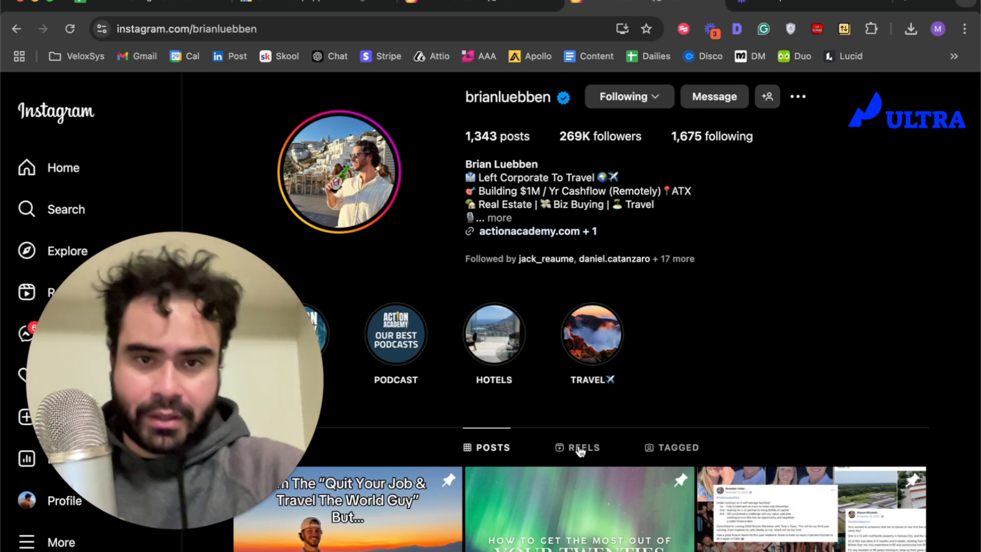
pyautogui.click(577, 447)
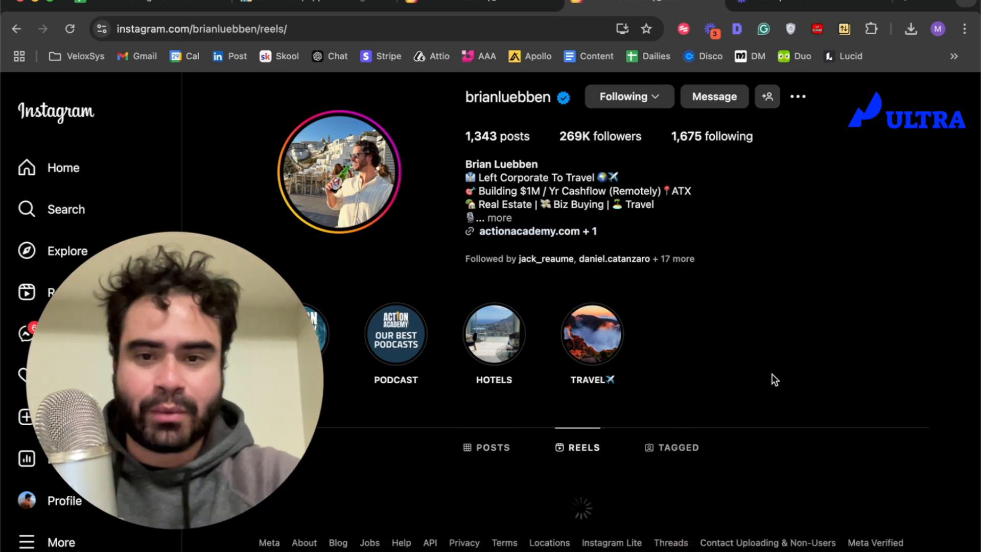
pyautogui.scroll(-3)
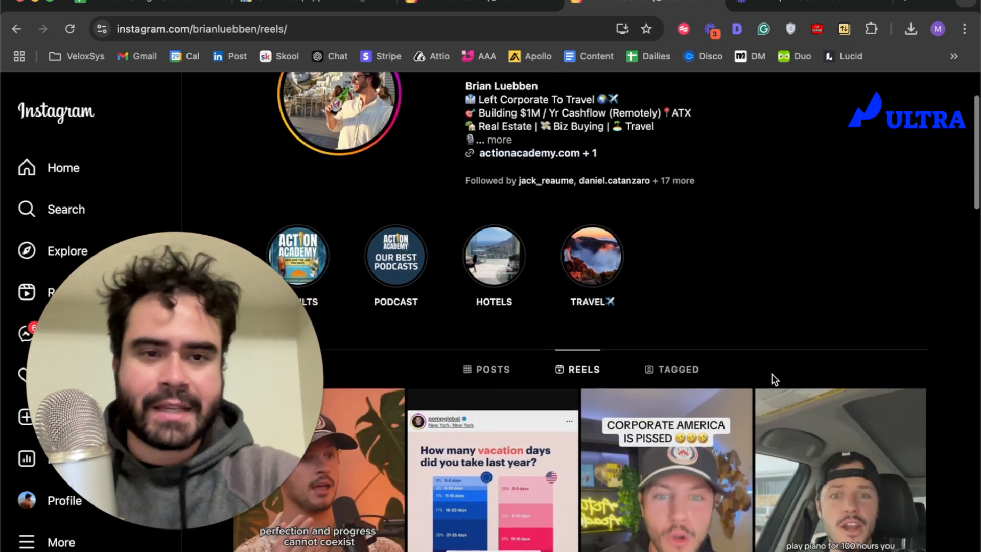
pyautogui.scroll(-3)
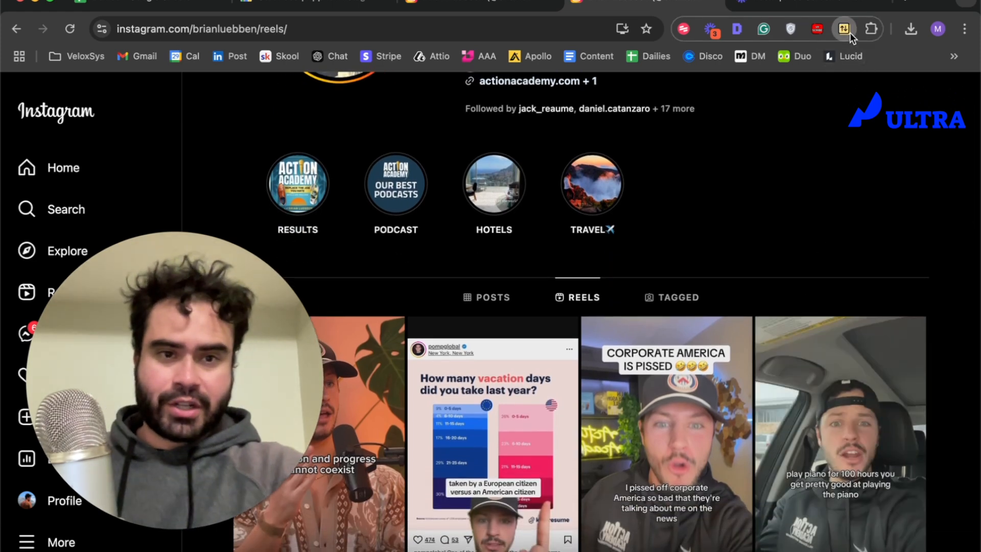
# In Sort Feed, include All Reels and sort them by Most Viewed
pyautogui.click(843, 28)
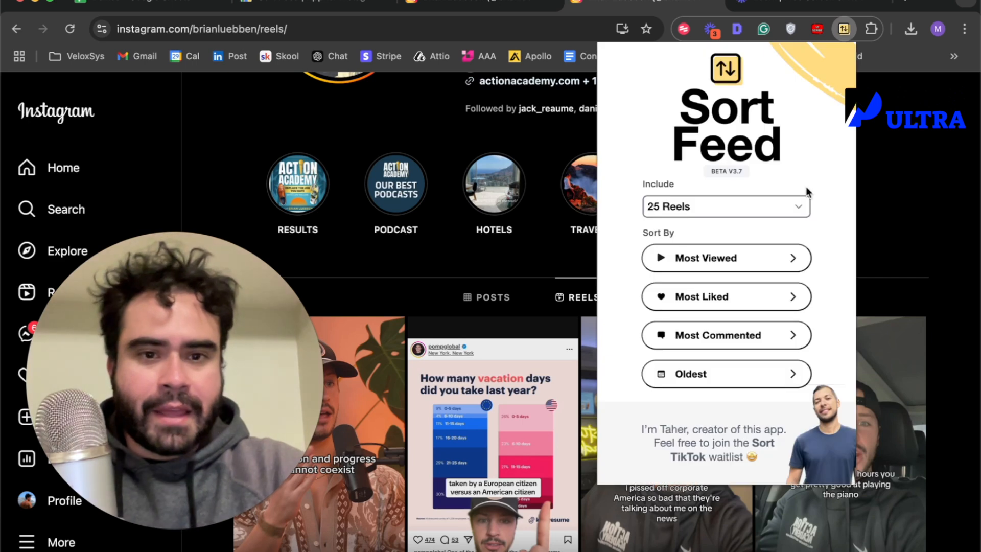
pyautogui.click(725, 206)
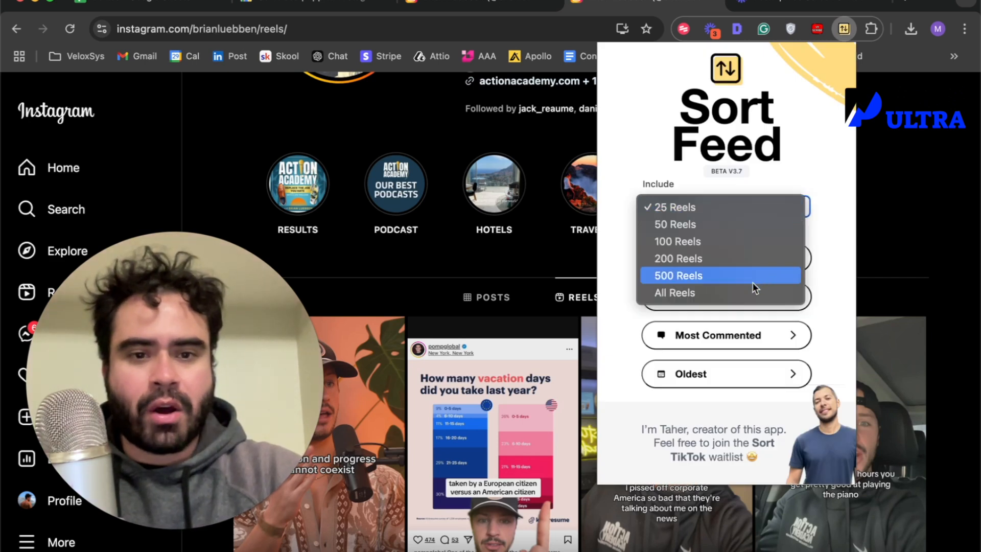
pyautogui.click(674, 292)
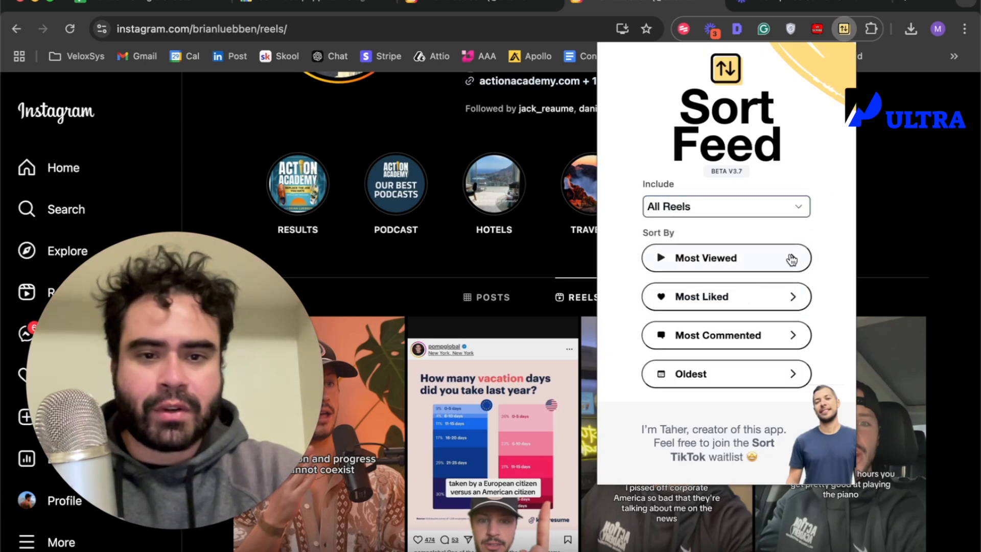
pyautogui.click(725, 258)
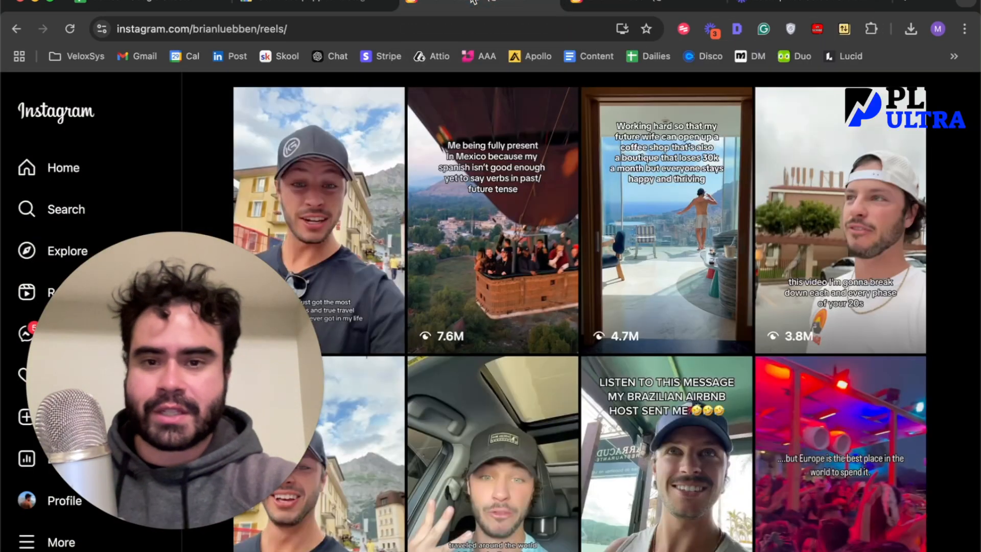
# Scroll the sorted grid to review the top reels at 9.7M, 7.6M and 4.7M views
pyautogui.scroll(-3)
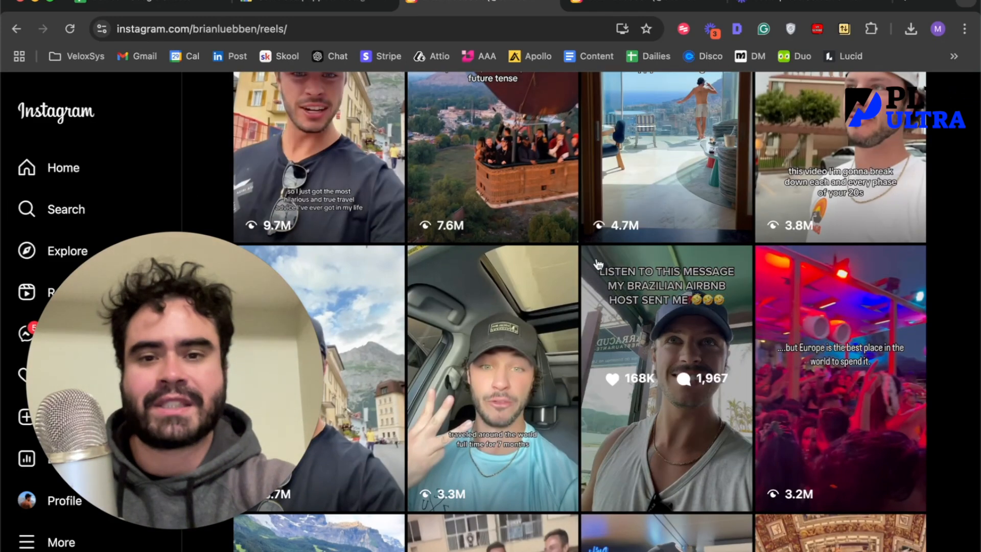
pyautogui.scroll(-3)
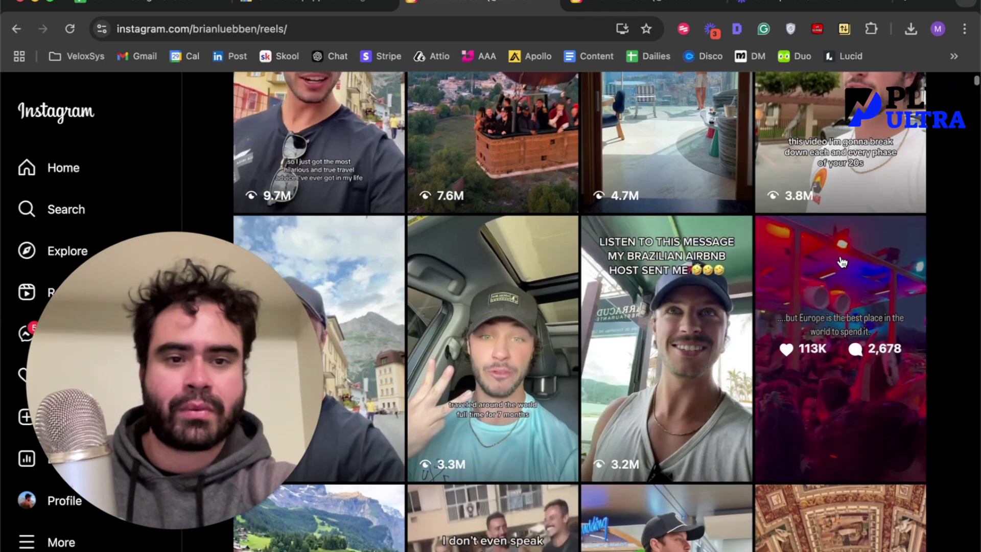
pyautogui.scroll(-3)
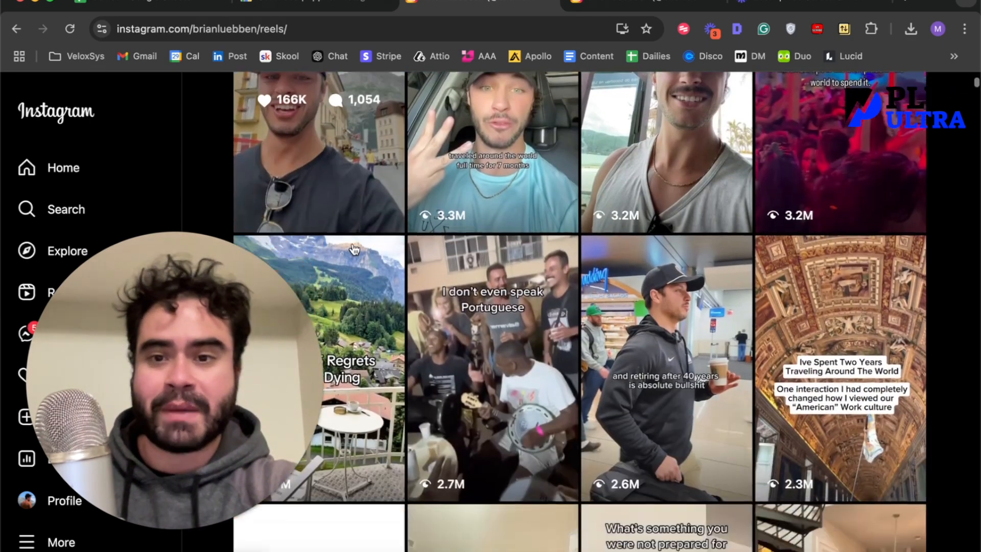
pyautogui.scroll(3)
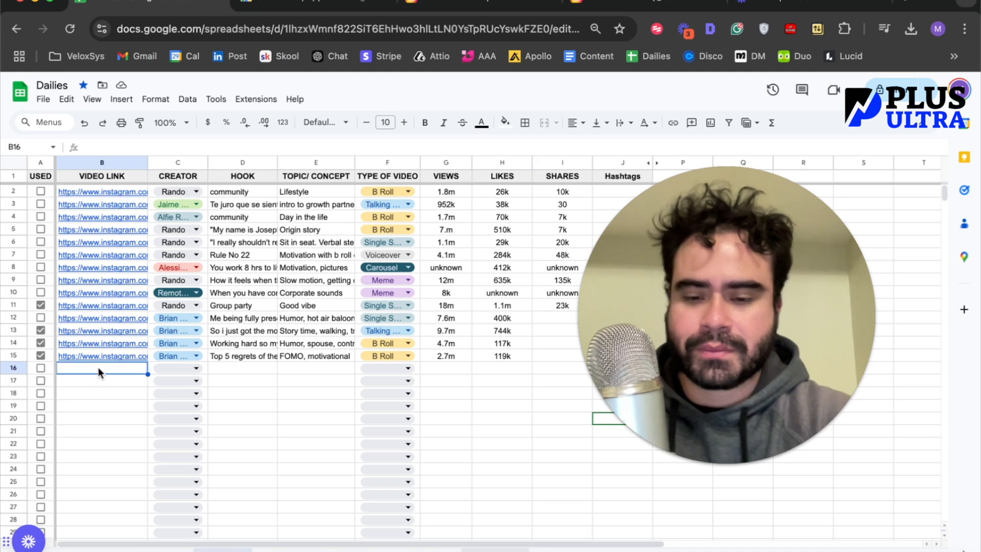
# Fill row 16 with placeholder link 'fvff', Talking Head type, and tick its Used box
pyautogui.click(177, 368)
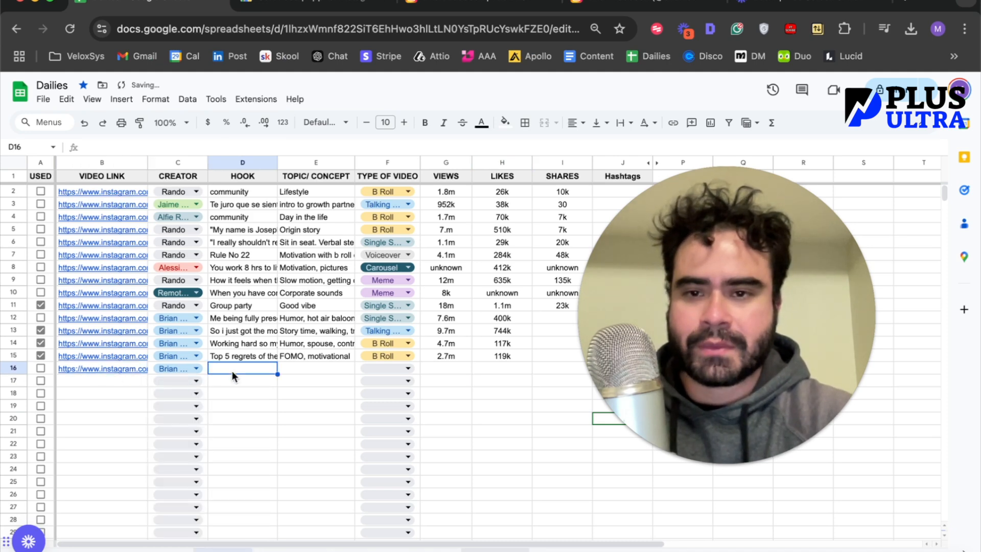
pyautogui.write('fvff')
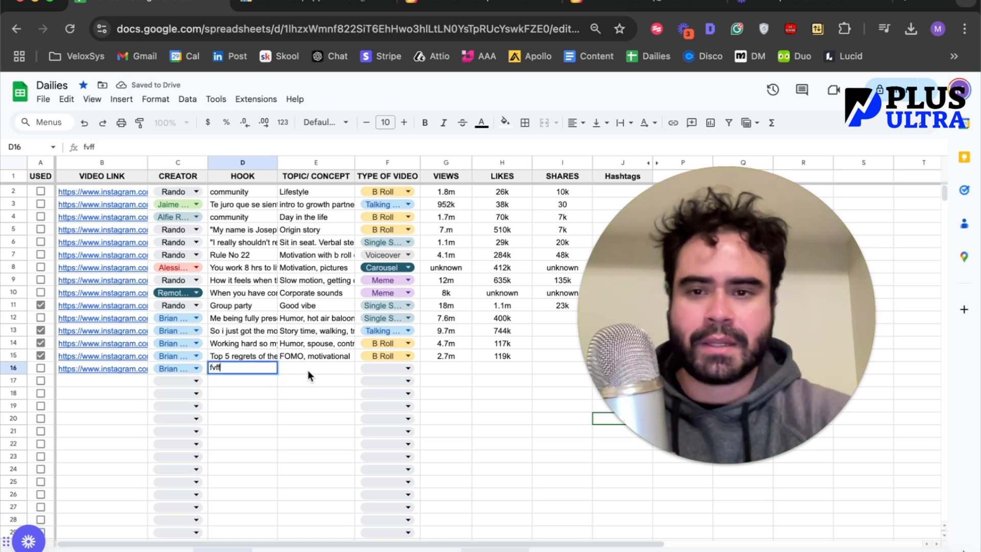
pyautogui.click(387, 368)
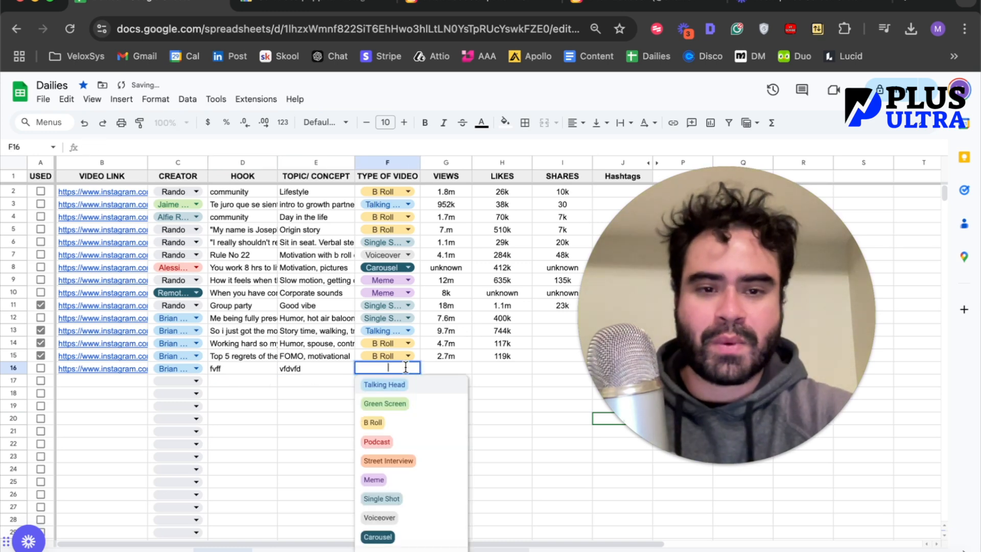
pyautogui.click(384, 384)
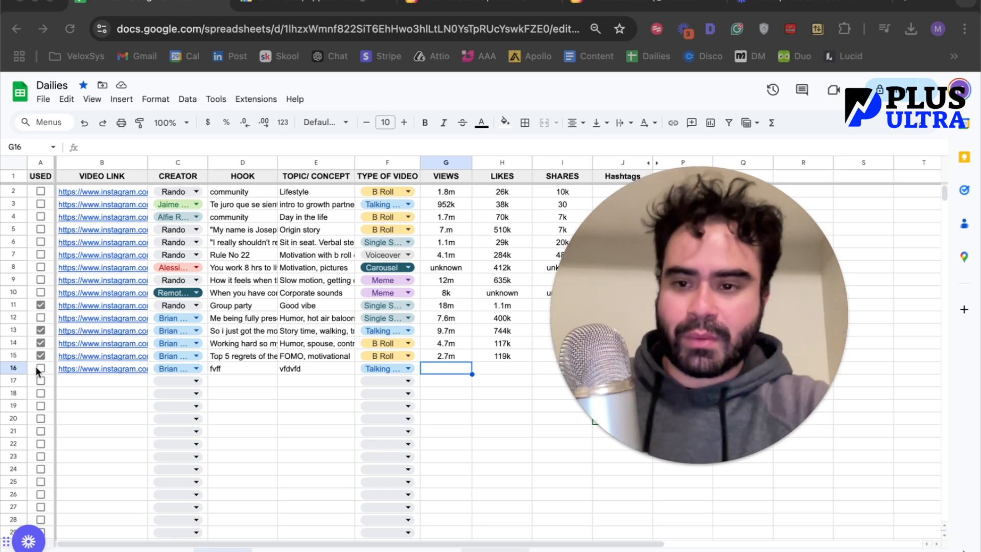
pyautogui.click(41, 368)
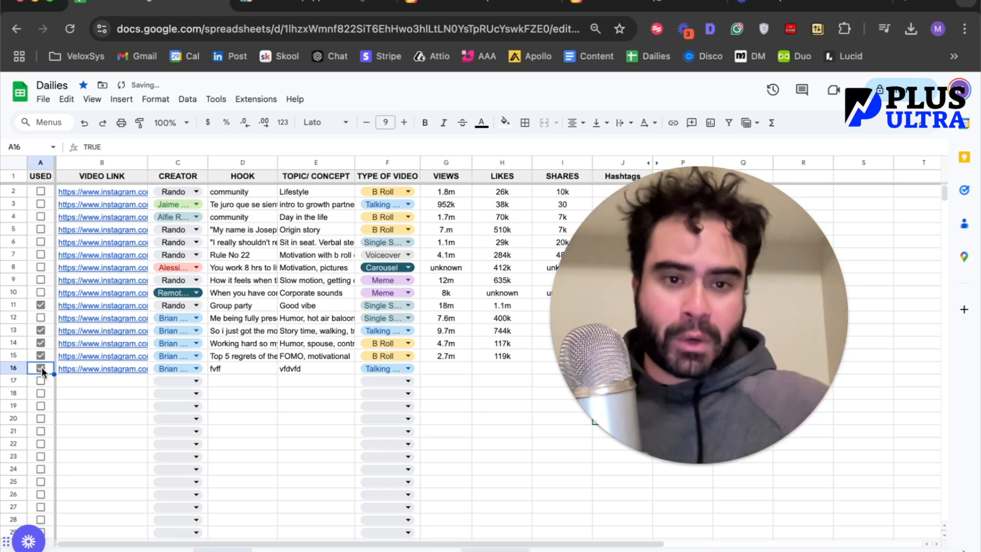